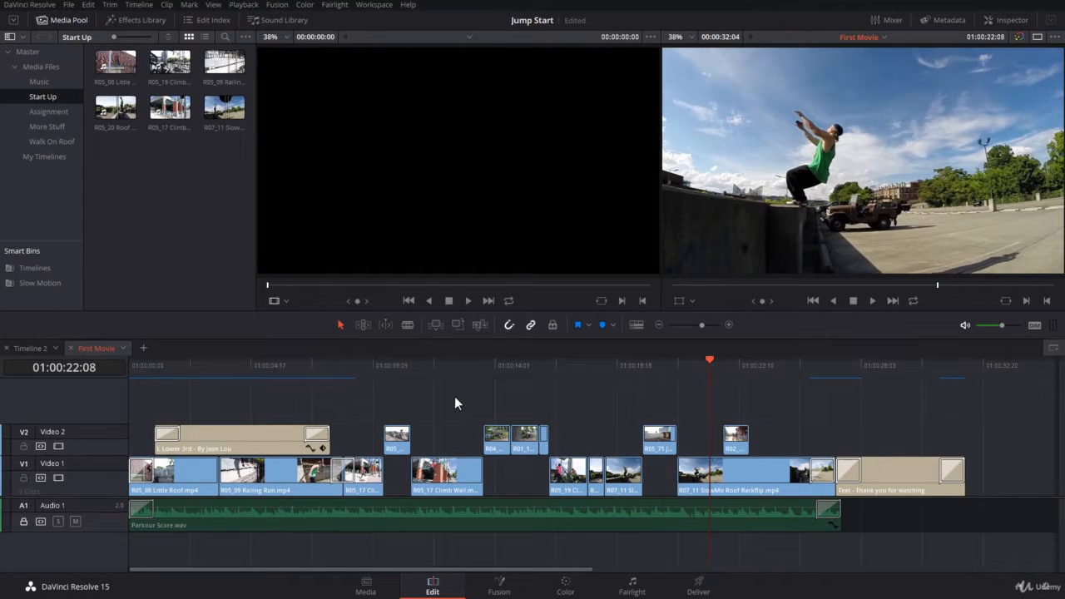
mouse_move(512, 406)
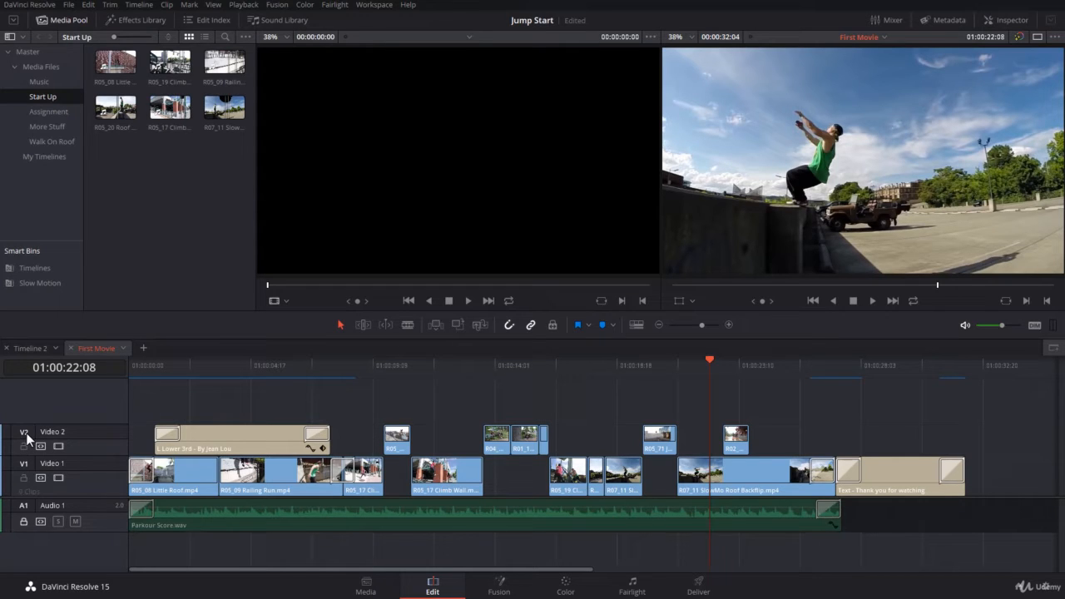
- Load R05_17 Climb Wall into the Source Viewer so V1 lights up, then browse the Music bin
left_click(25, 464)
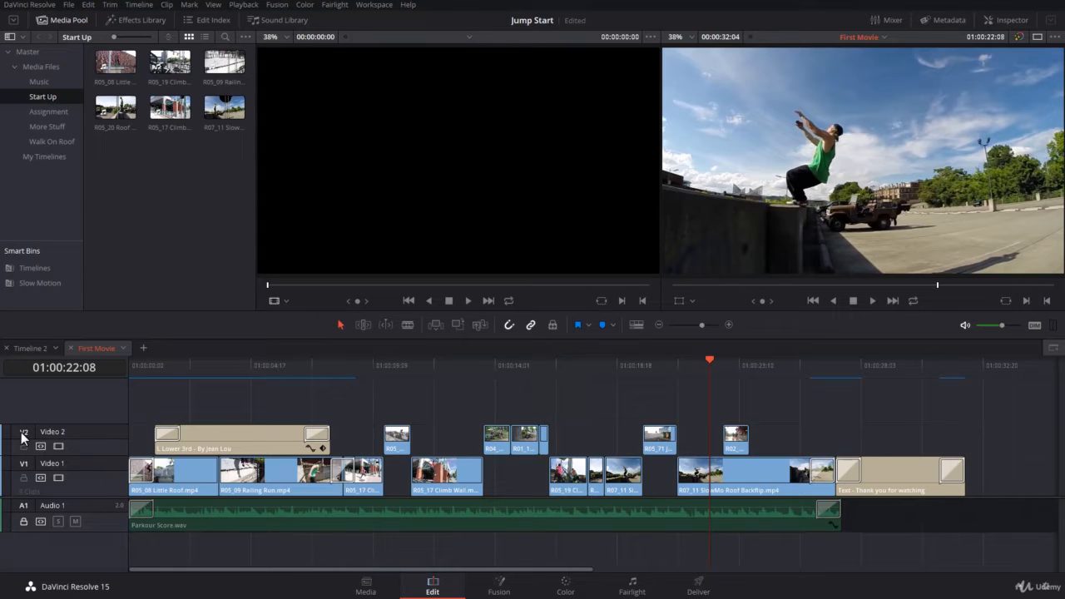
left_click(41, 447)
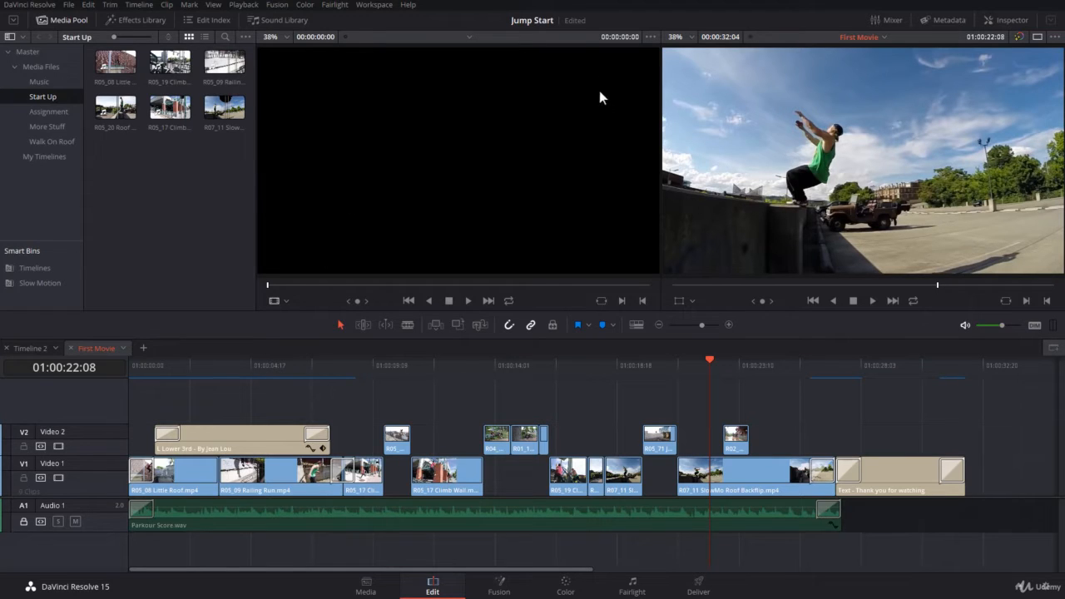
mouse_move(572, 145)
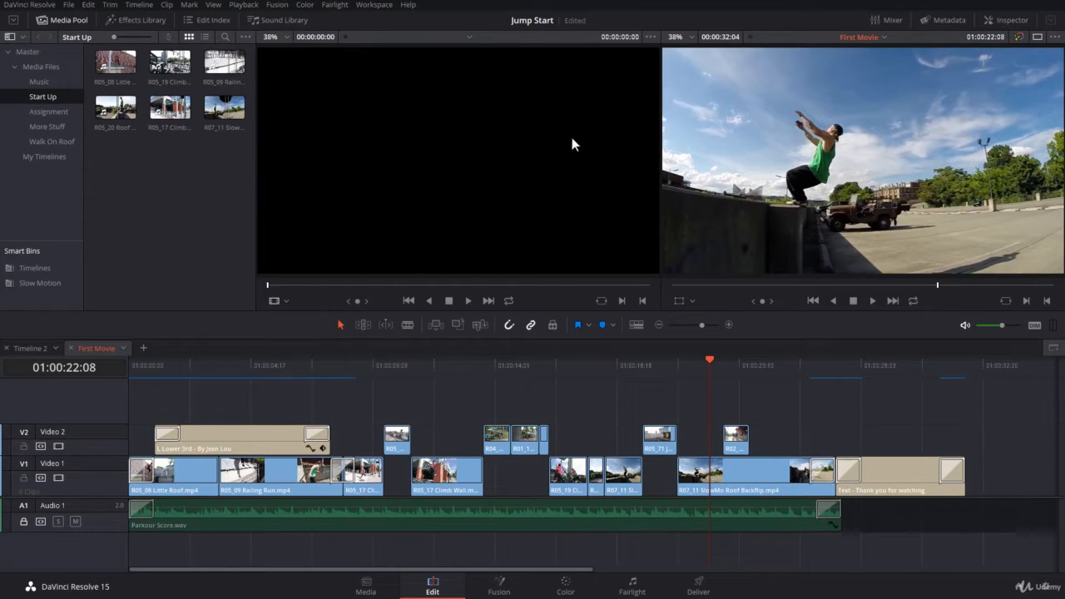
left_click(170, 106)
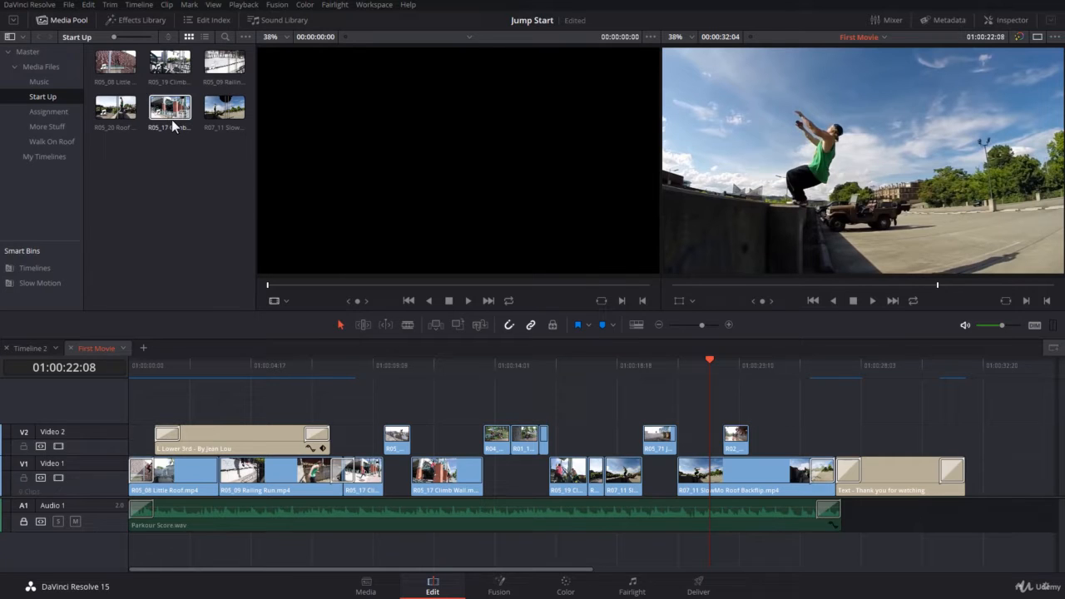
left_click(169, 106)
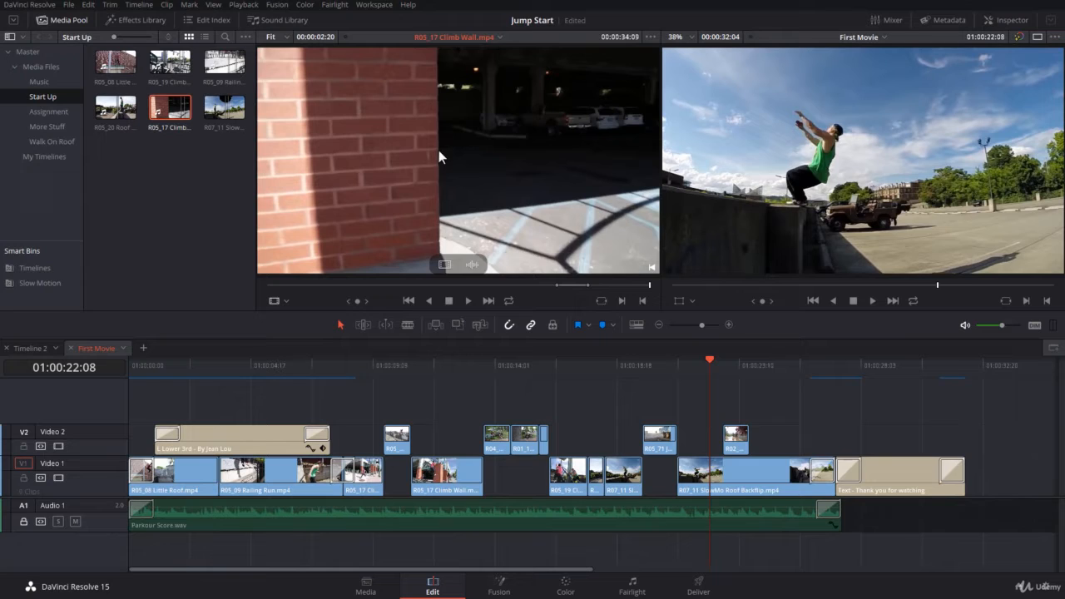
left_click(23, 463)
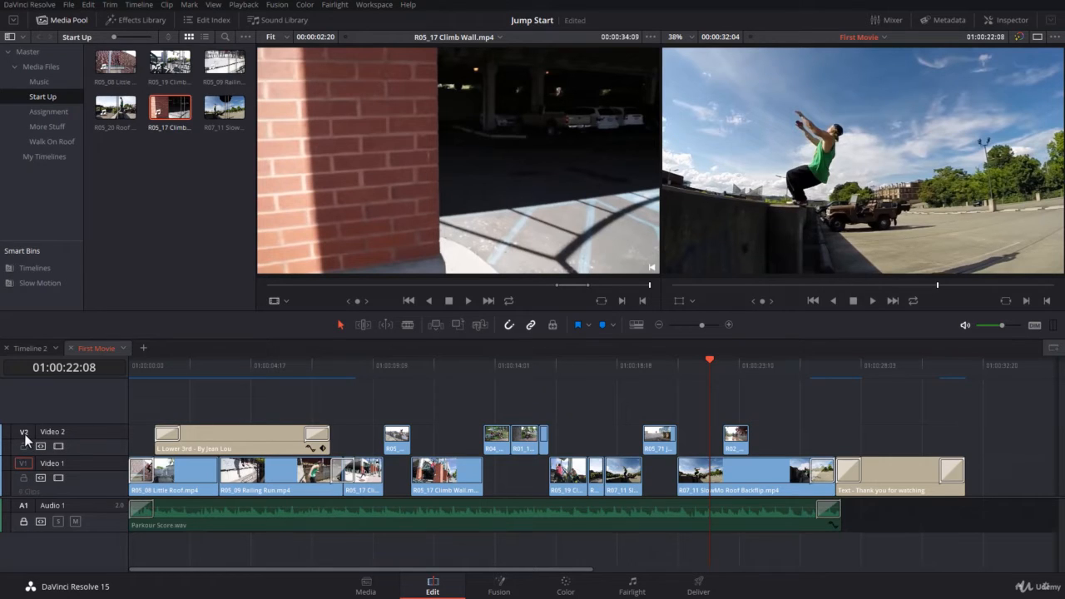
left_click(38, 81)
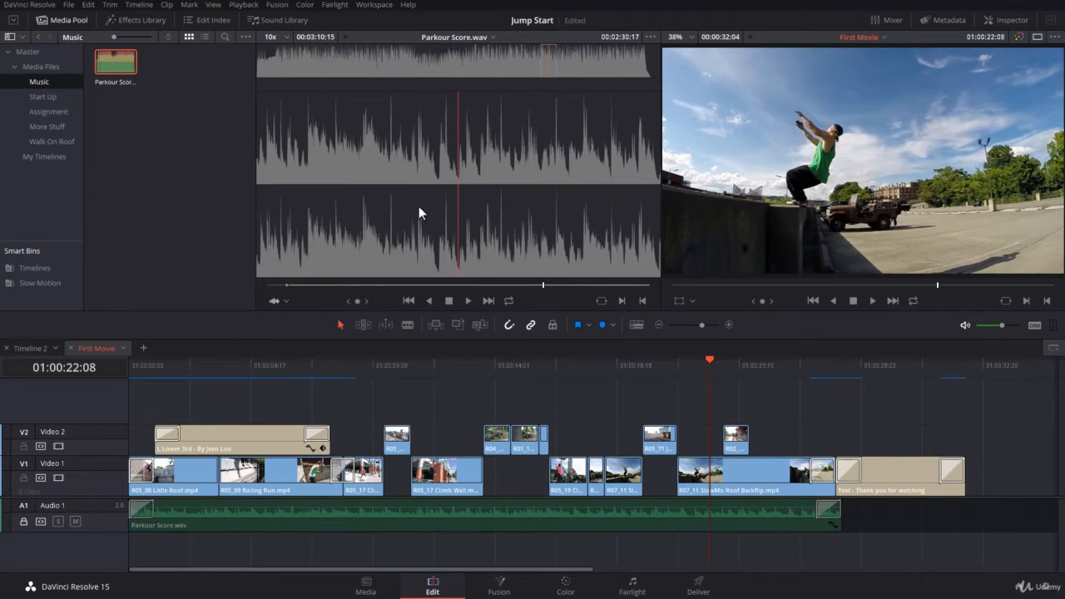
mouse_move(468, 189)
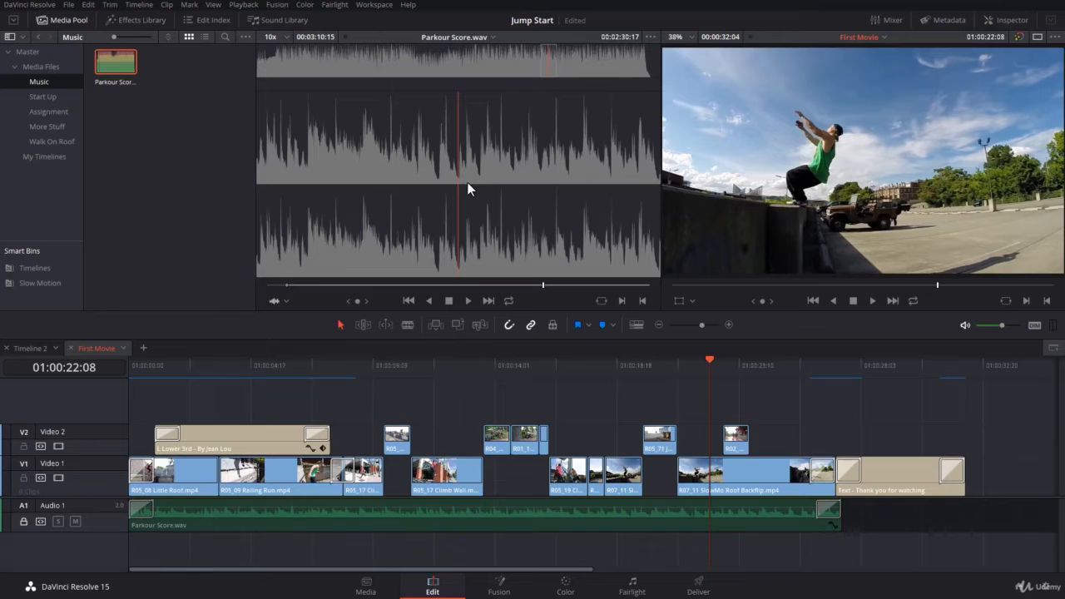
- Switch back to the Start Up bin to list its video clips again
left_click(42, 96)
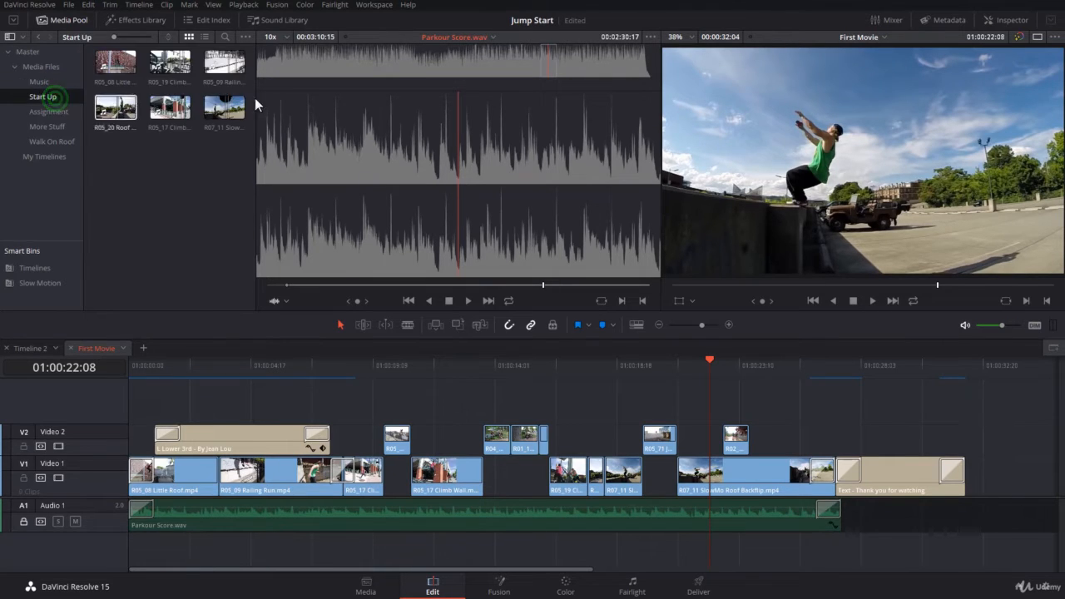
- Load R07_11 SlowMo Roof Backflip into the Source Viewer and add an A2 audio track
double_click(223, 106)
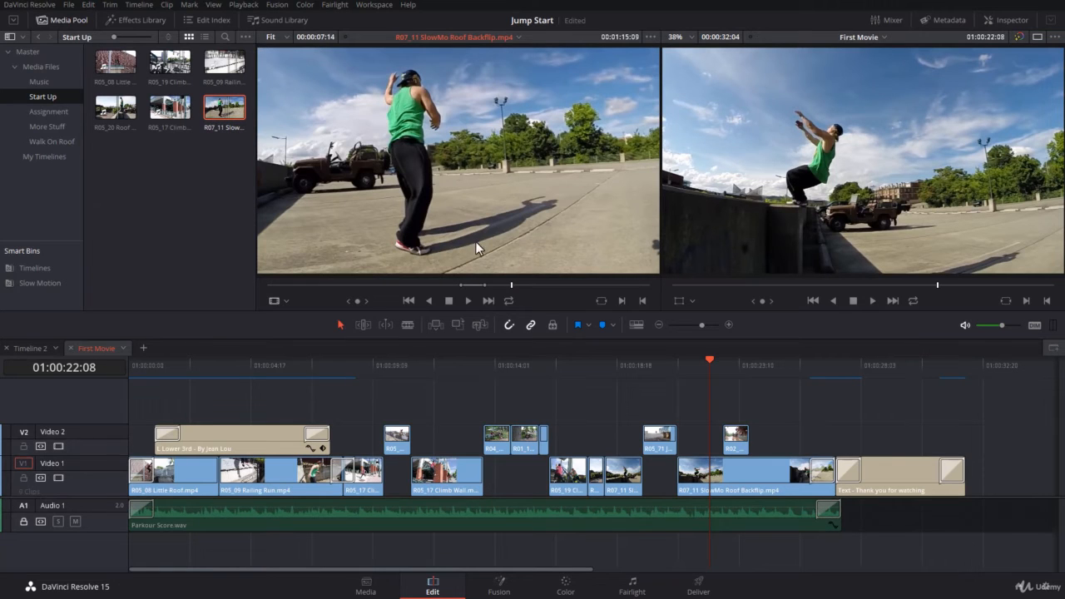
mouse_move(483, 219)
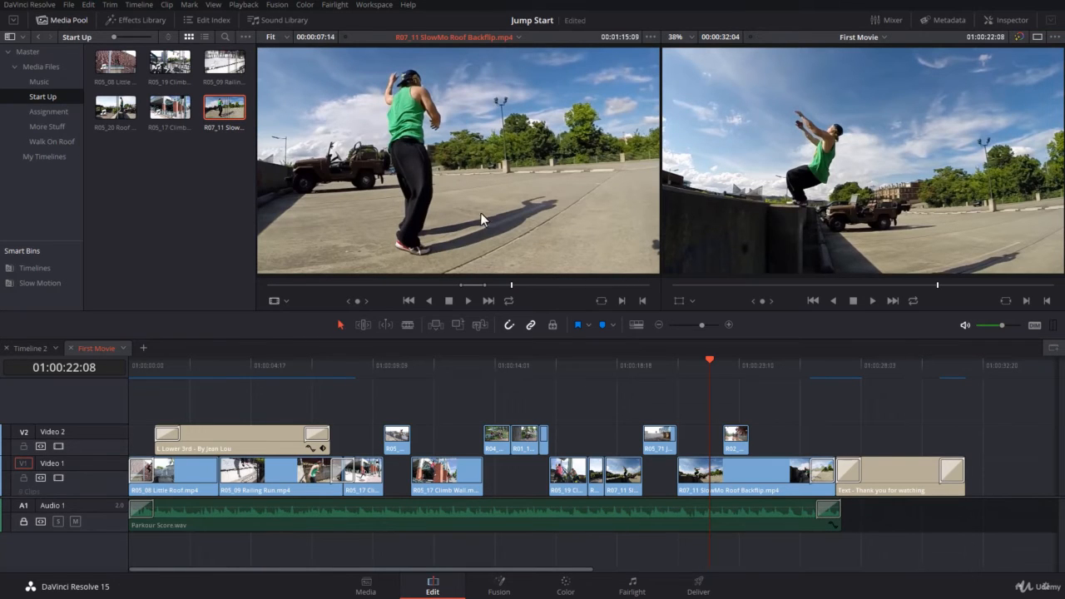
mouse_move(399, 275)
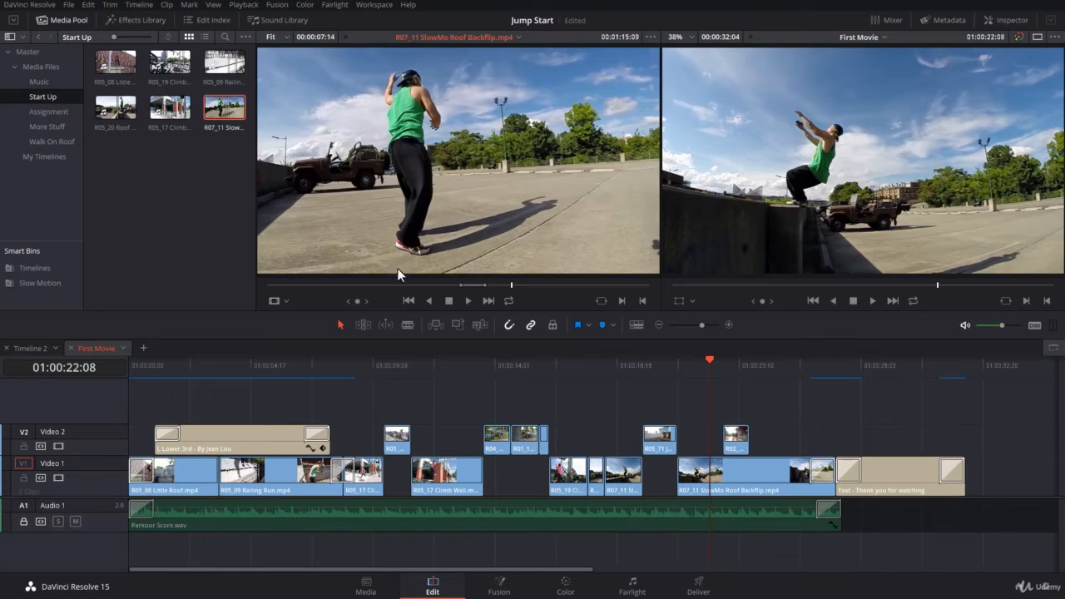
left_click(22, 505)
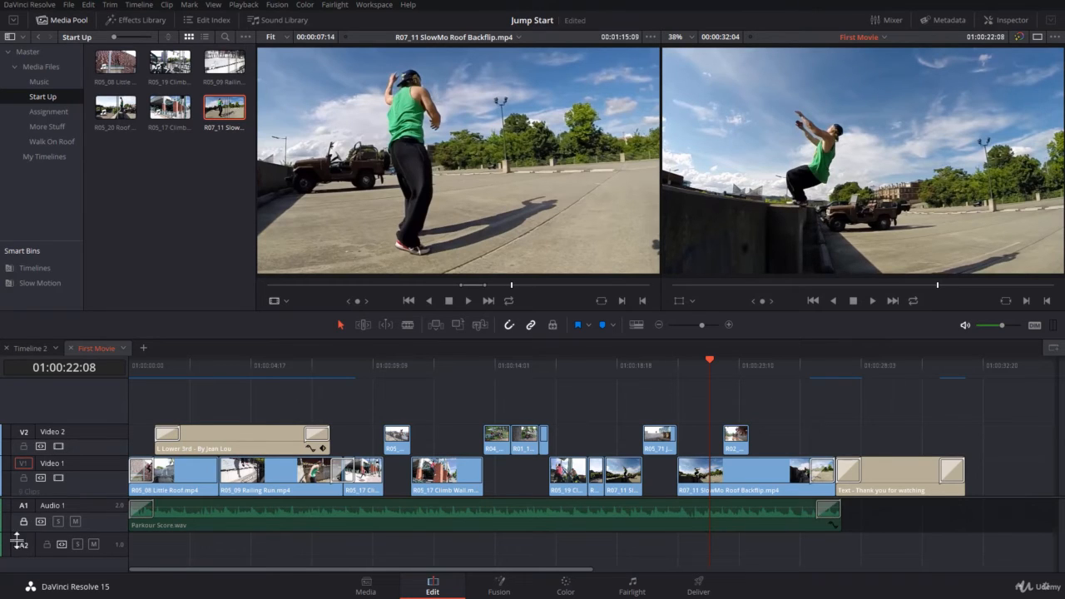
mouse_move(487, 190)
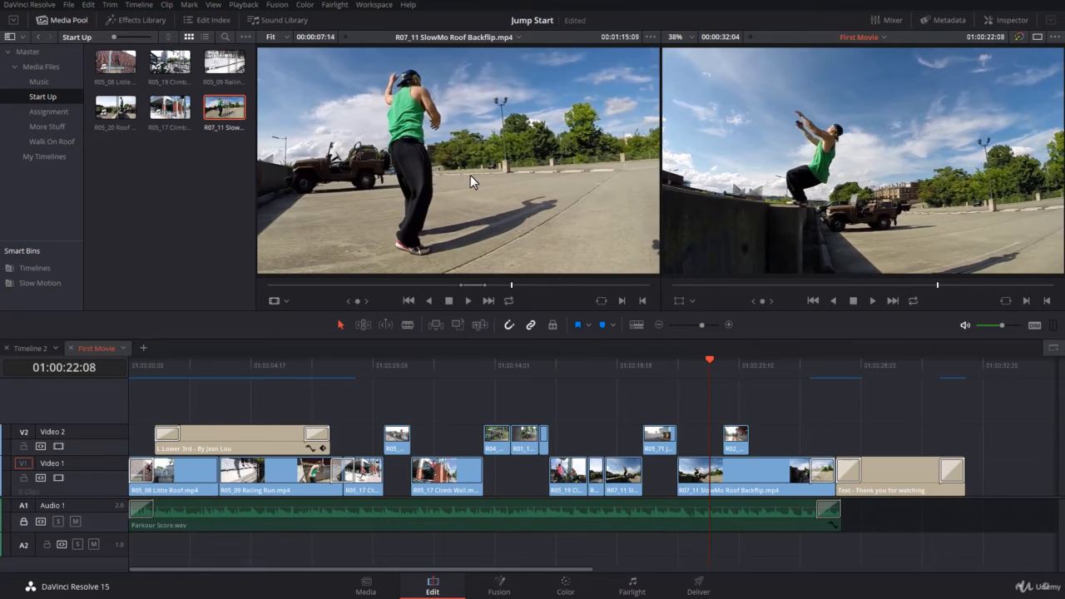
mouse_move(474, 210)
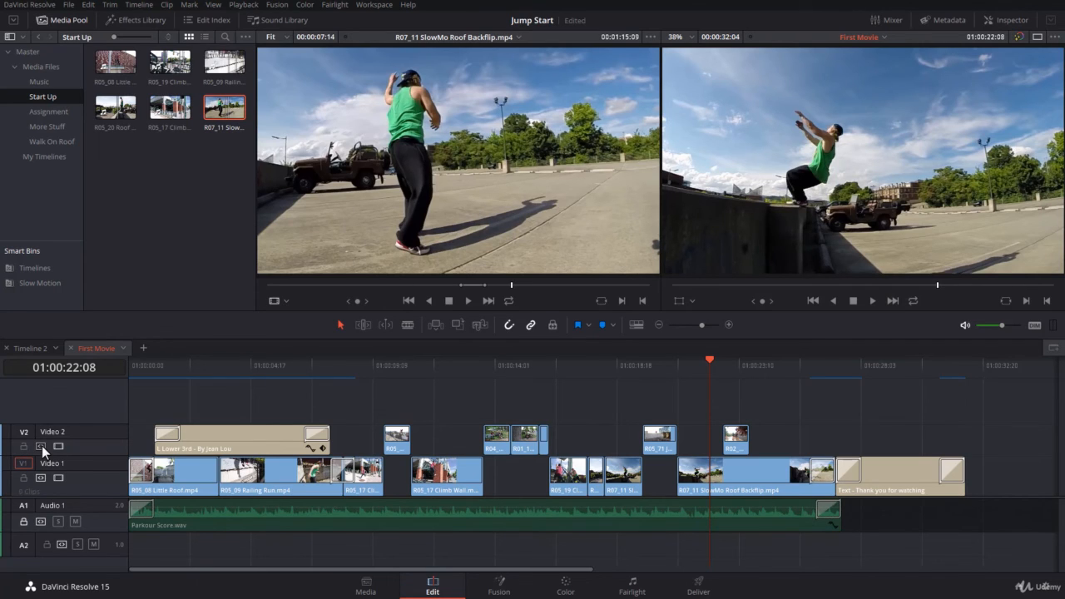
mouse_move(231, 393)
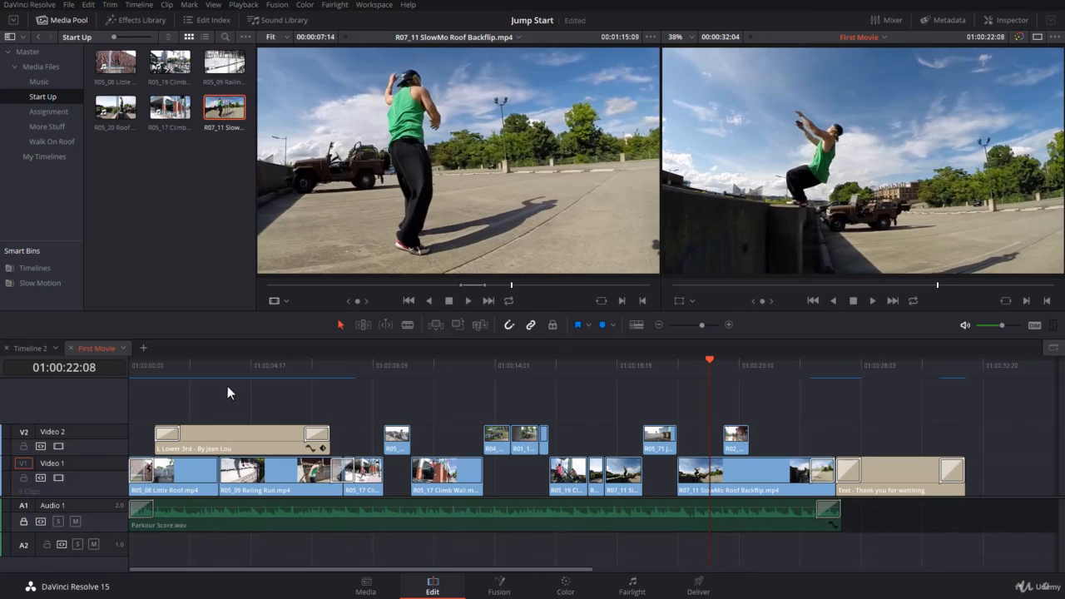